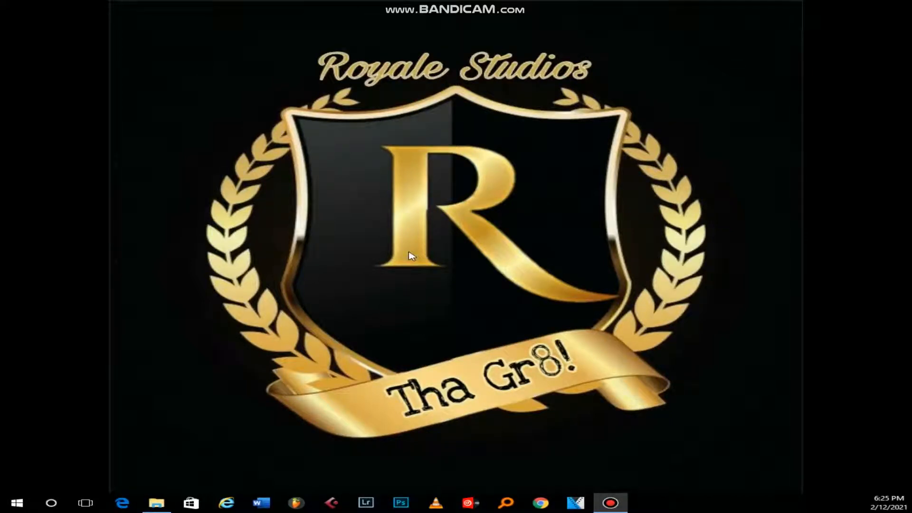
mouse_move(435, 295)
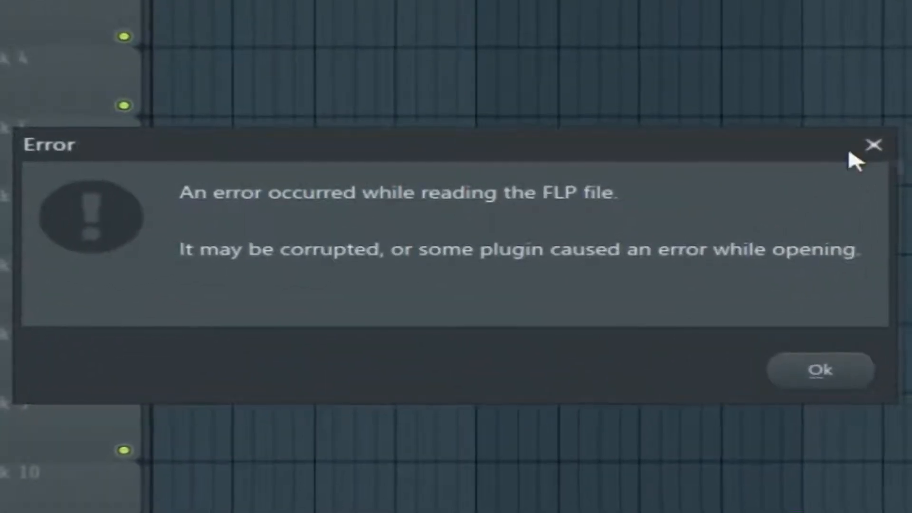
mouse_move(874, 147)
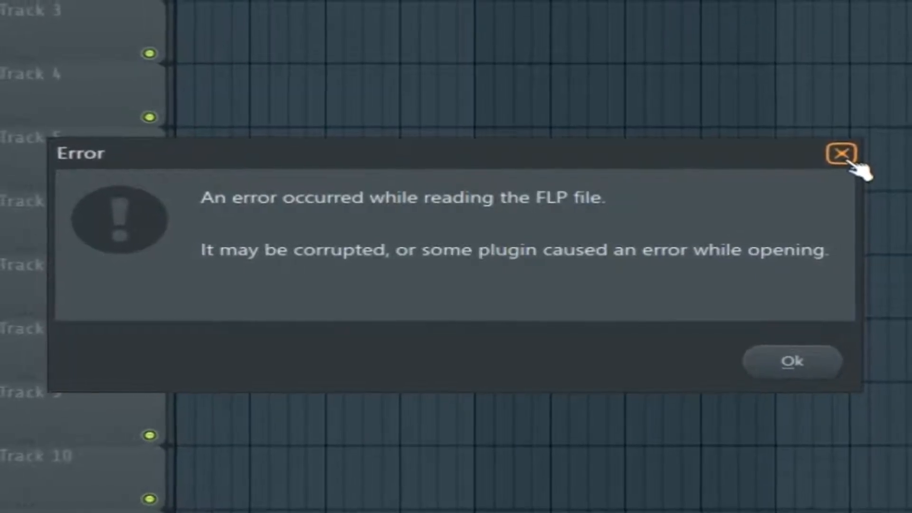
Dismiss the 'error occurred while reading the FLP file' corrupted-project message.
left_click(839, 153)
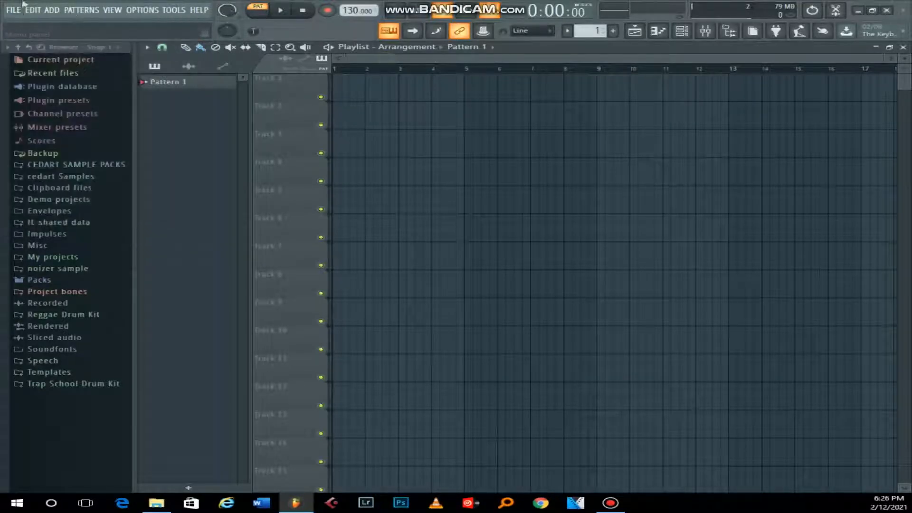
left_click(12, 10)
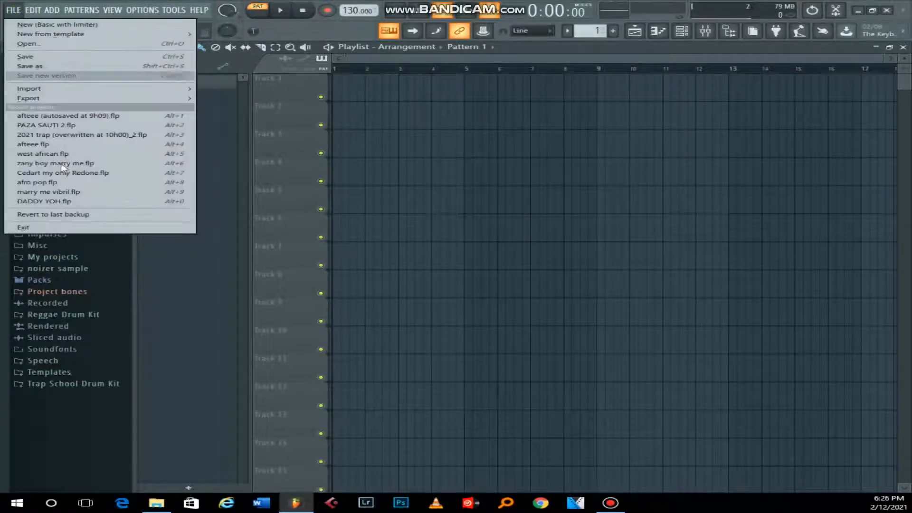
left_click(27, 43)
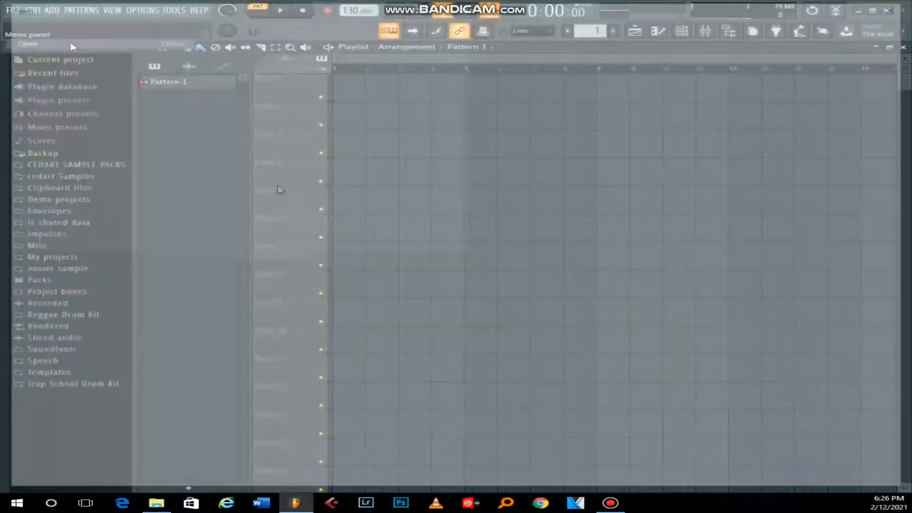
left_click(29, 43)
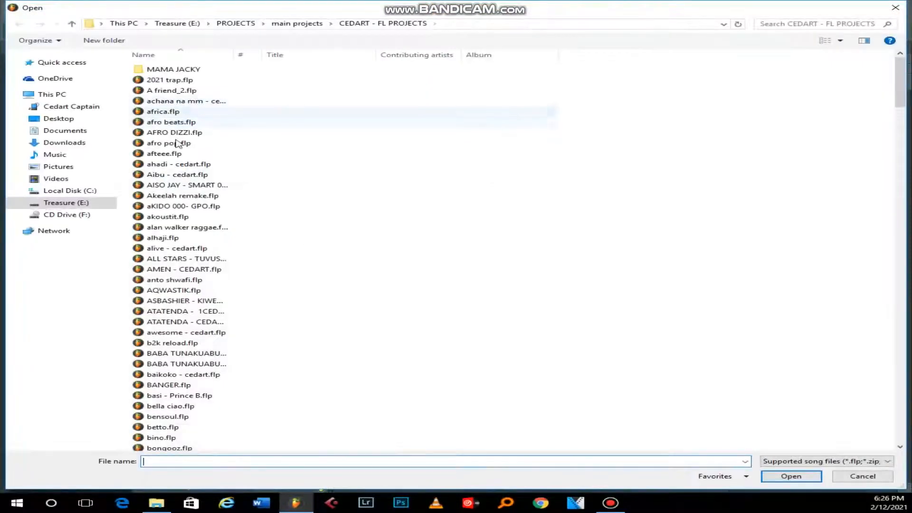
left_click(165, 153)
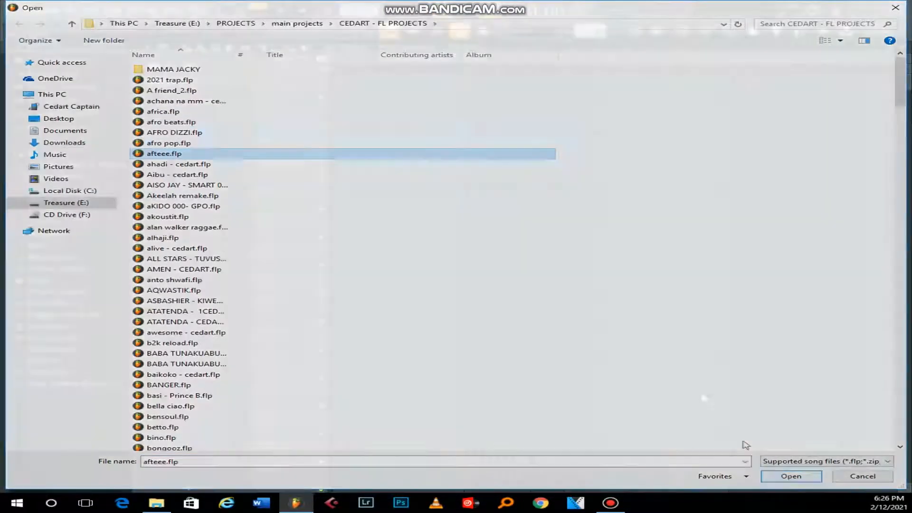
left_click(789, 476)
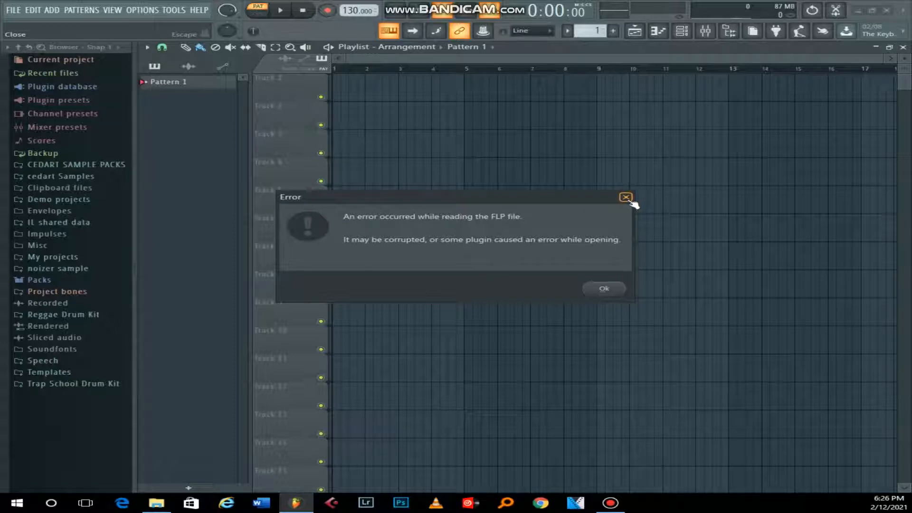
left_click(626, 196)
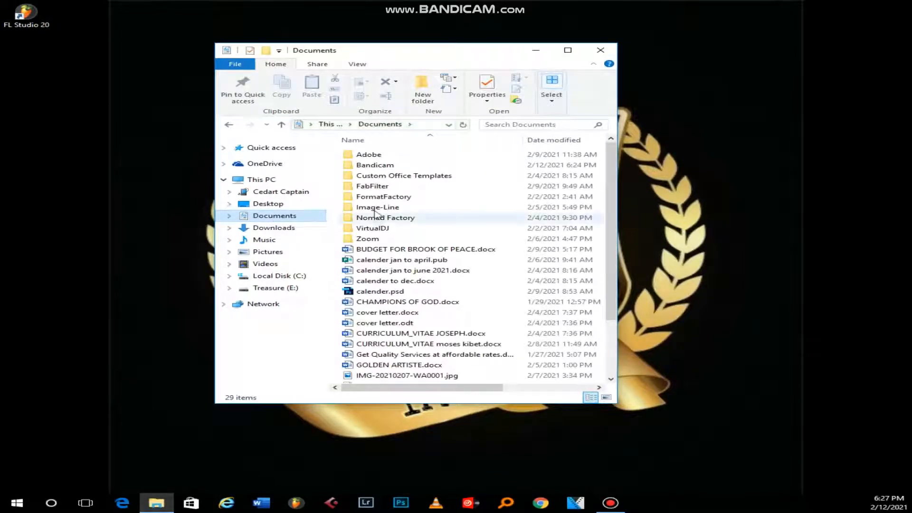
Navigate Documents > Image-Line > FL Studio > Projects > Backup and maximize the Explorer window.
left_click(377, 207)
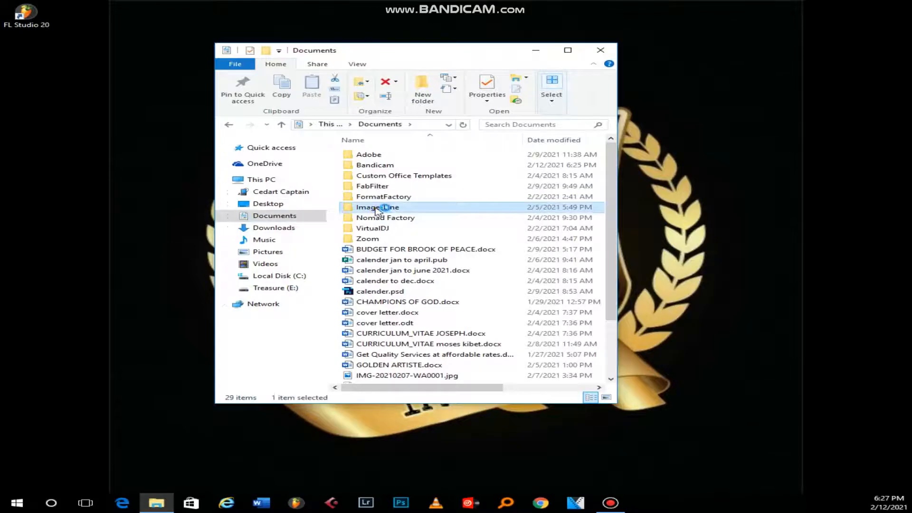
double_click(377, 207)
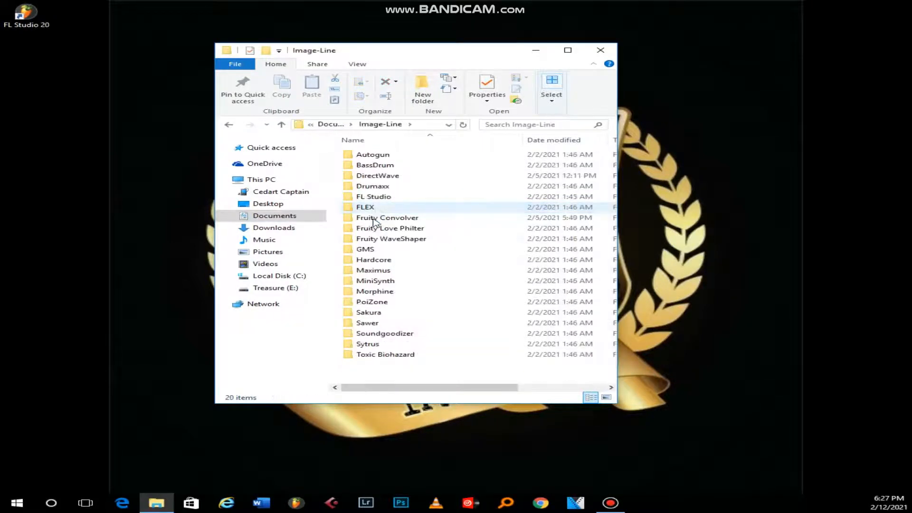
left_click(373, 196)
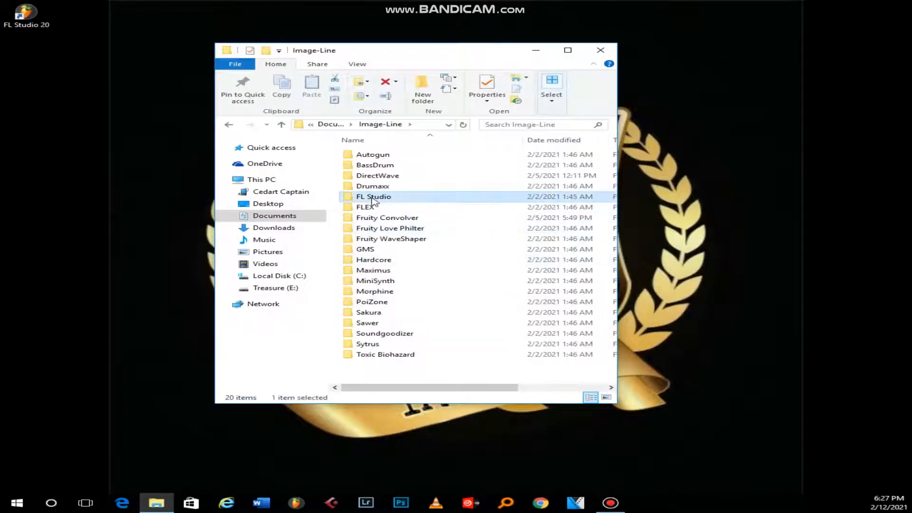
double_click(374, 196)
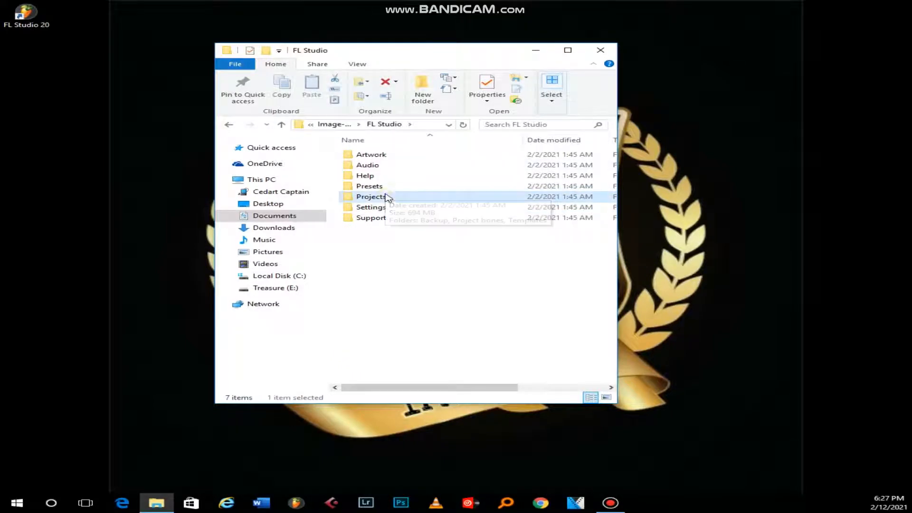
double_click(371, 196)
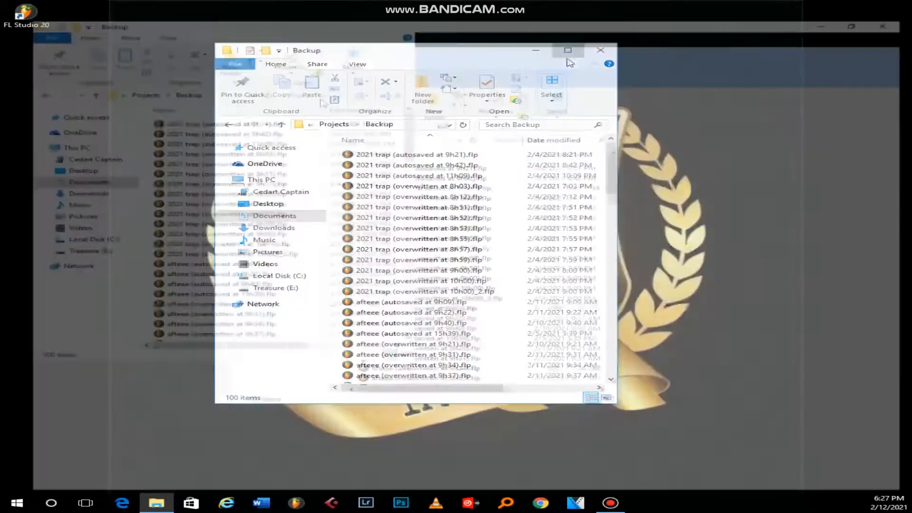
left_click(567, 50)
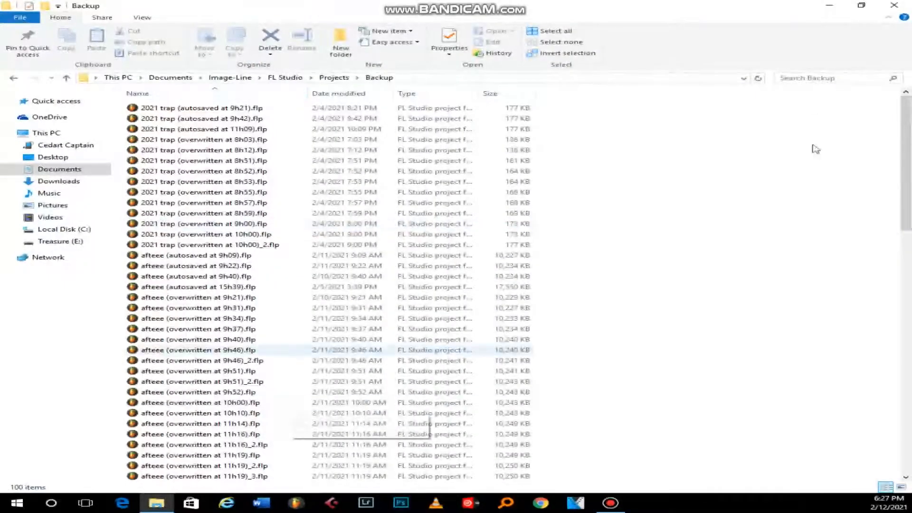
Locate and select the 'afteee (autosaved at 9h09).flp' backup (10,227 KB) in the list.
scroll("down", 3)
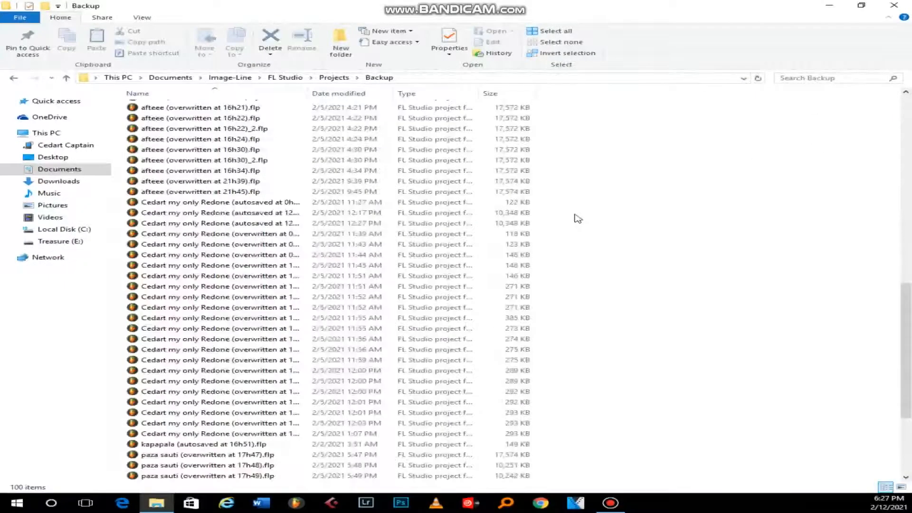
scroll("down", 3)
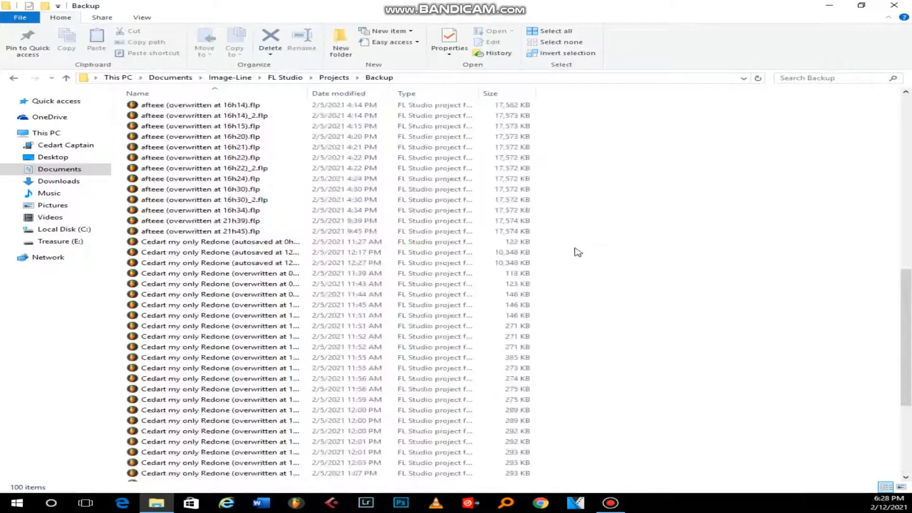
scroll("up", 3)
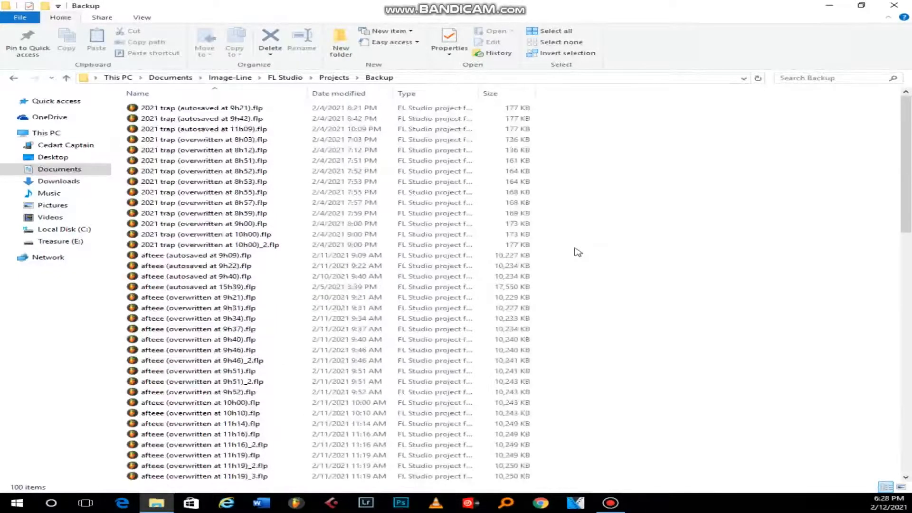
left_click(197, 255)
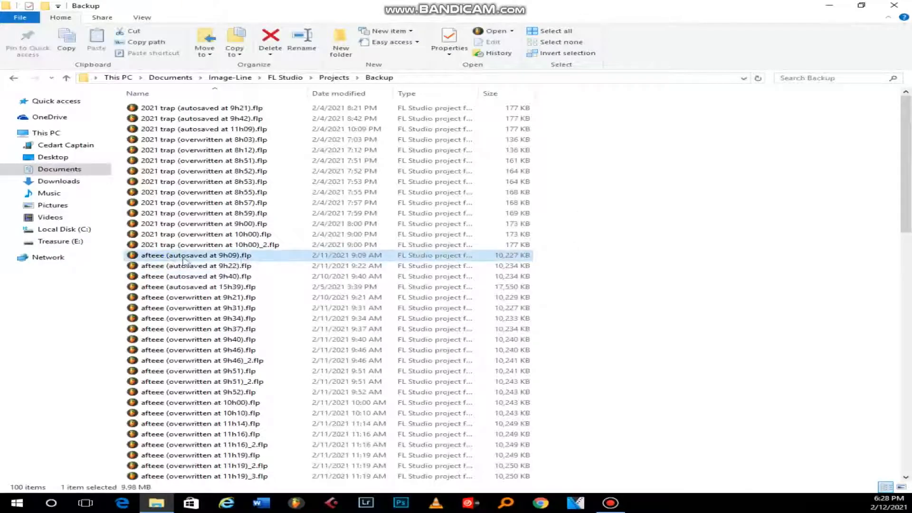
mouse_move(216, 255)
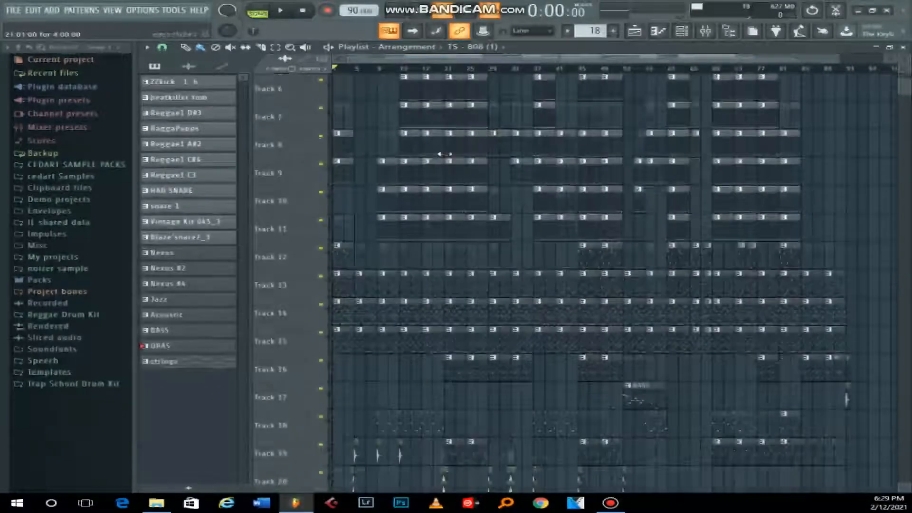
Review the recovered afteee project's filled playlist and bring up the FILE menu.
scroll("down", 3)
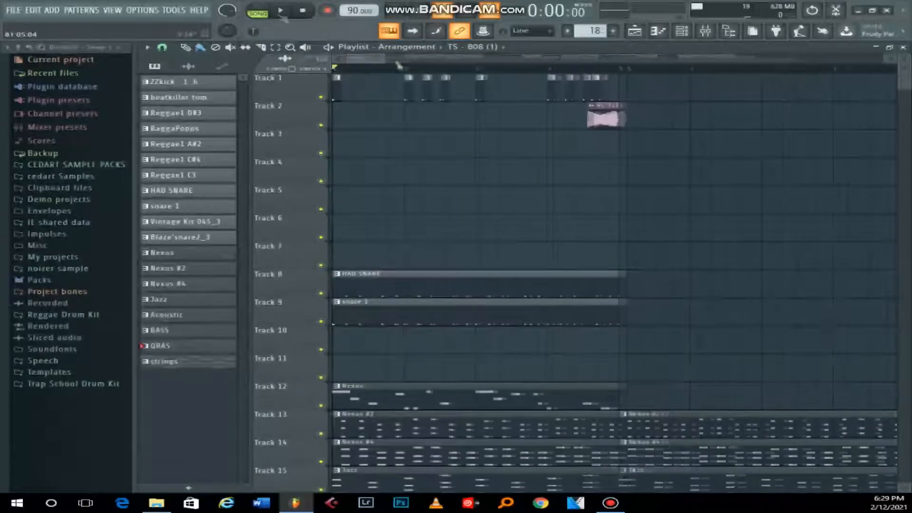
left_click(280, 10)
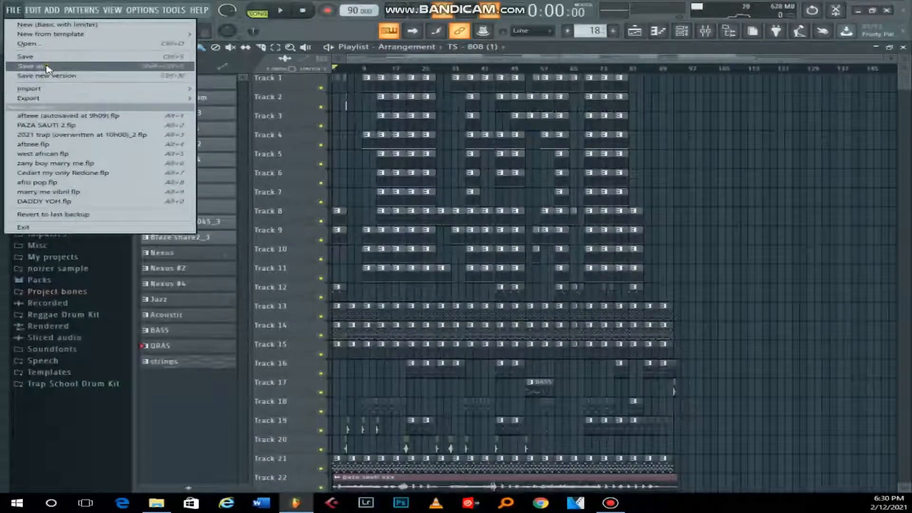
Start Save as… for the recovered project, landing in the CEDART - FL PROJECTS folder.
left_click(32, 65)
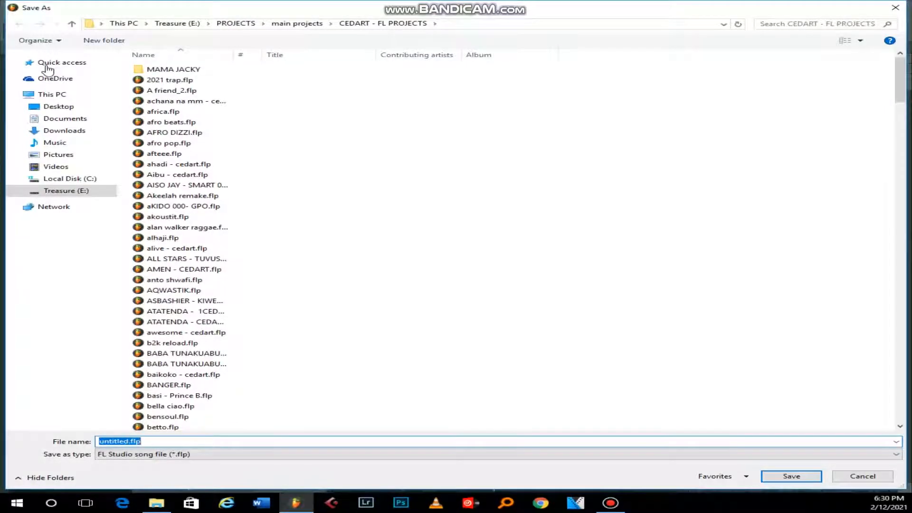
left_click(173, 132)
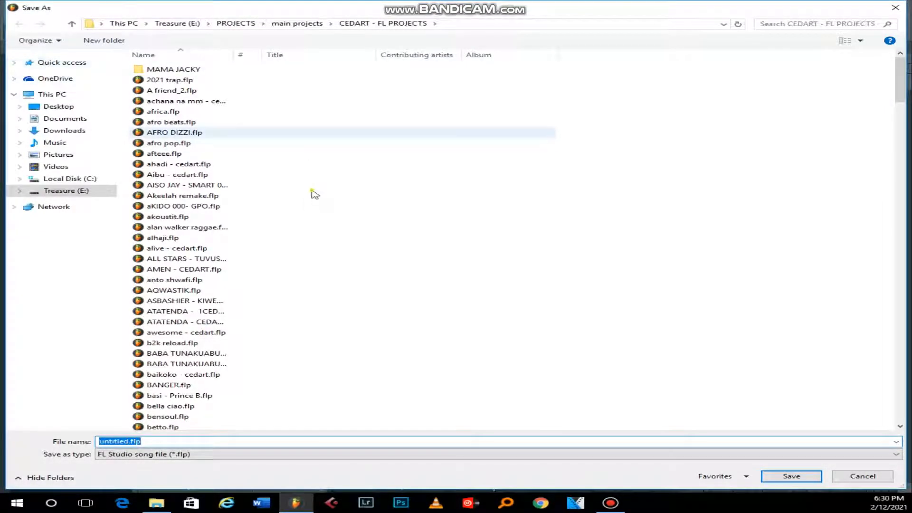